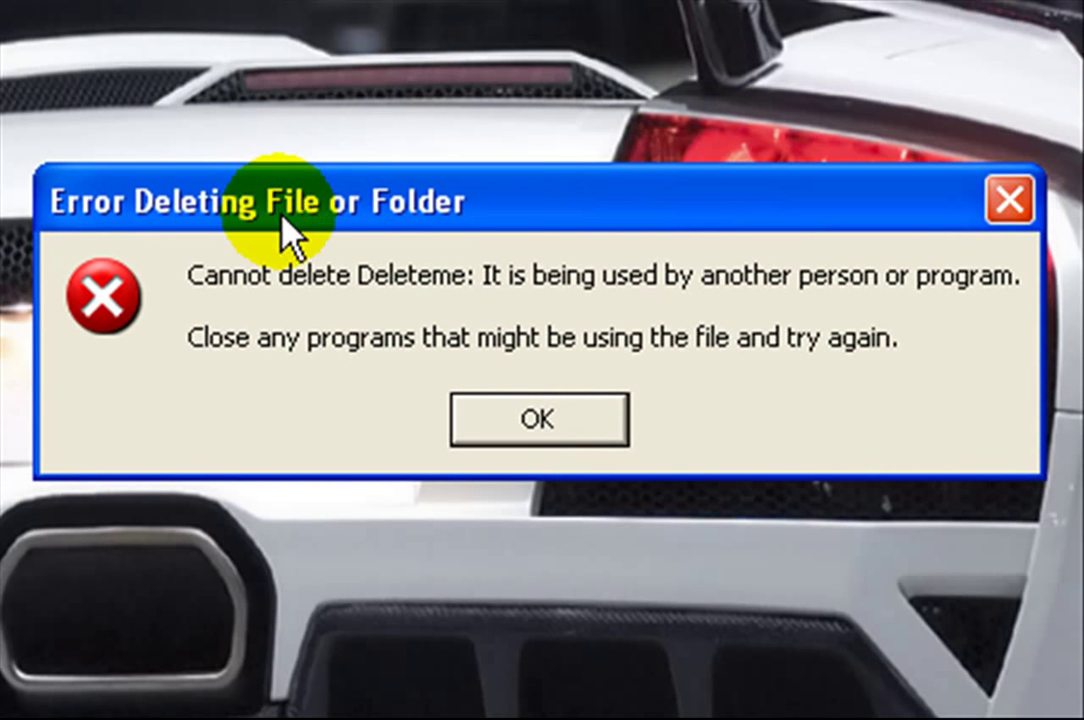
Step: Dismiss the 'Error Deleting File or Folder' message that Deleteme is in use
left_click(538, 420)
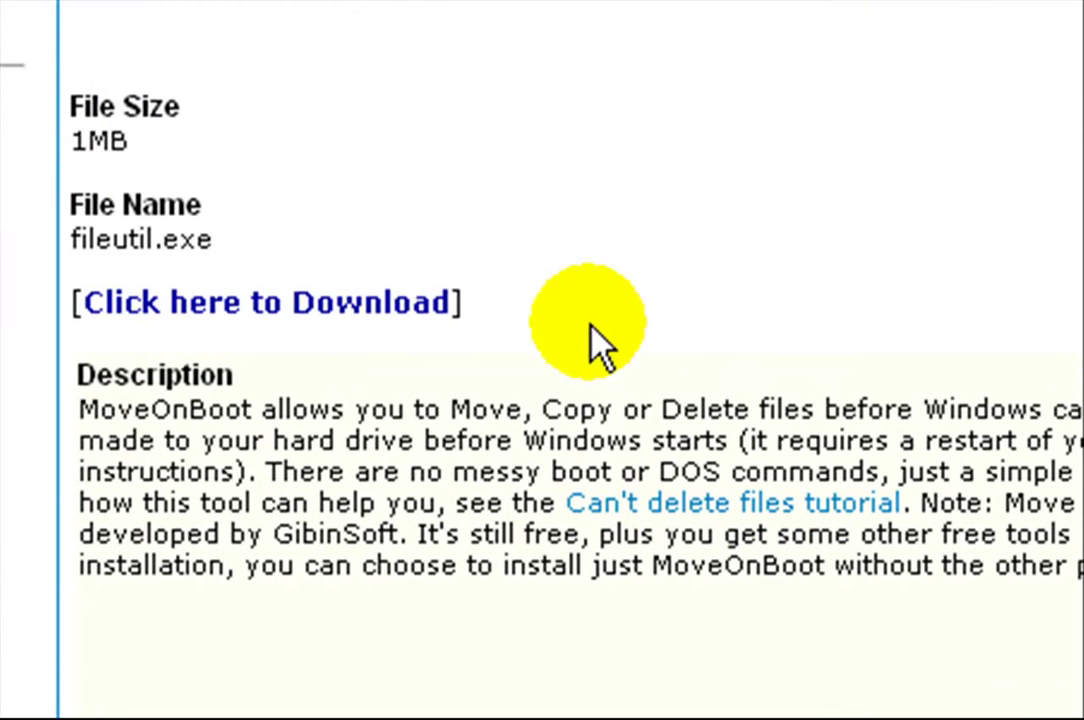
mouse_move(190, 302)
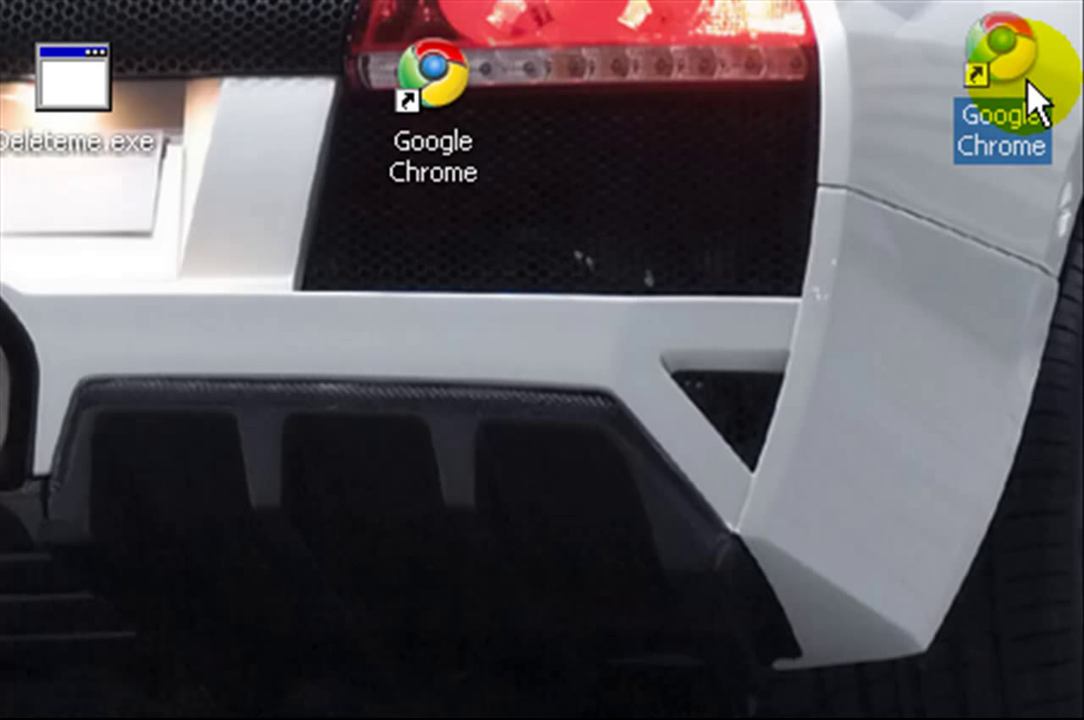
Step: Choose 'Delete on the next boot' for Deleteme.exe from its GiPo@FileUtilities context menu
right_click(80, 70)
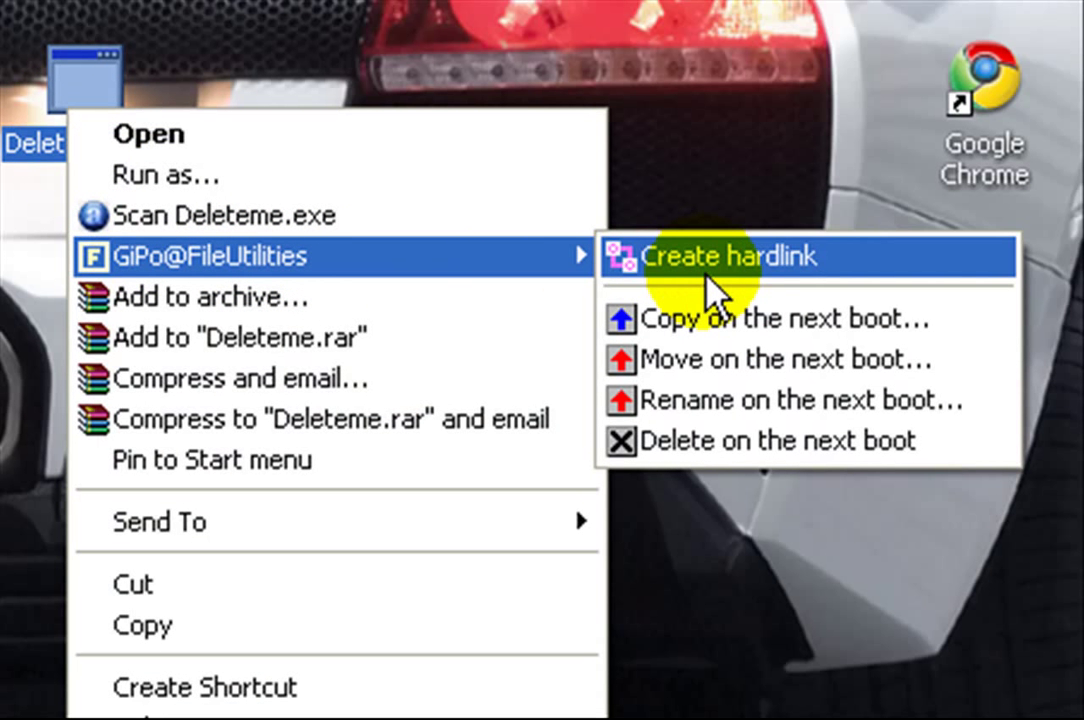
mouse_move(724, 318)
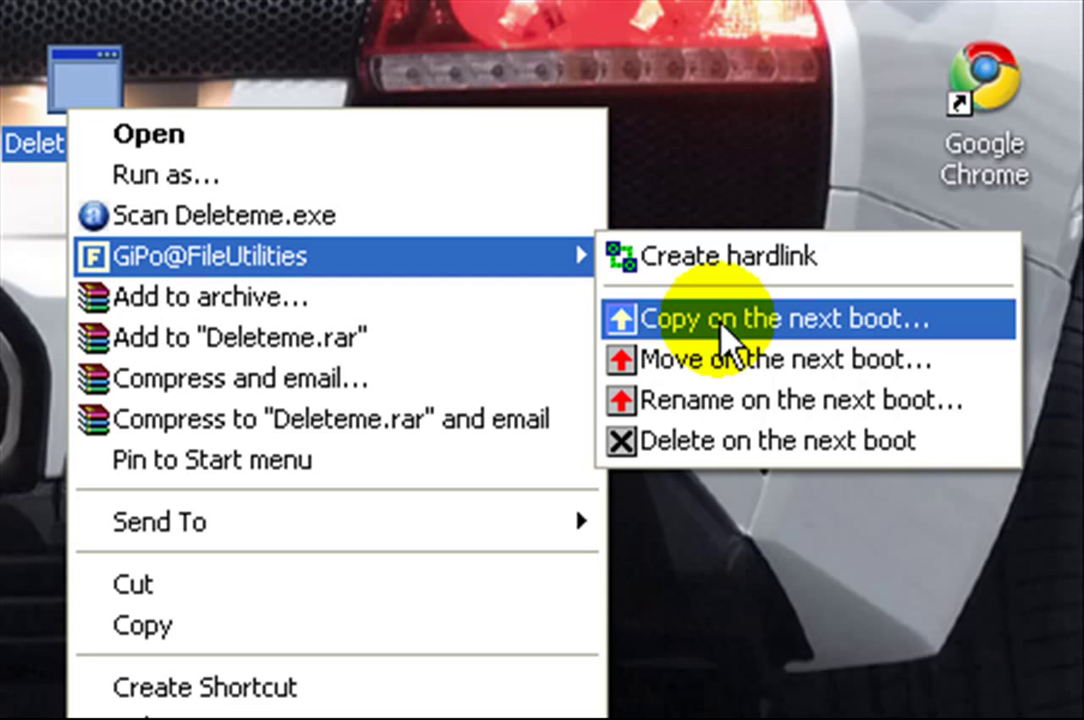
mouse_move(784, 360)
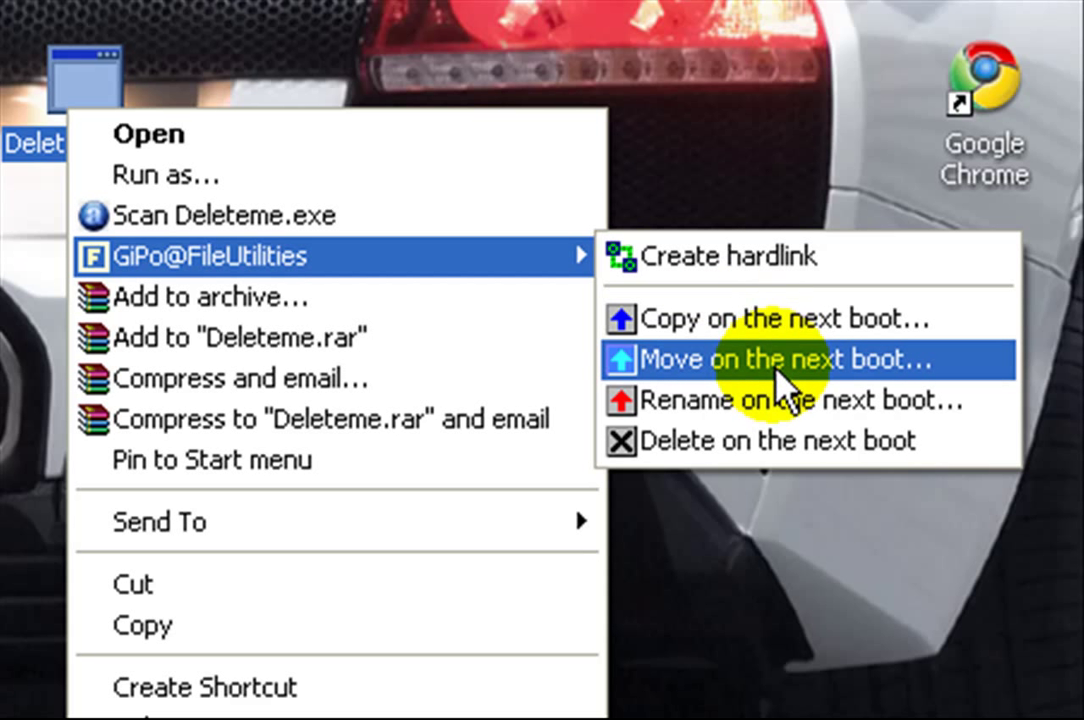
mouse_move(800, 440)
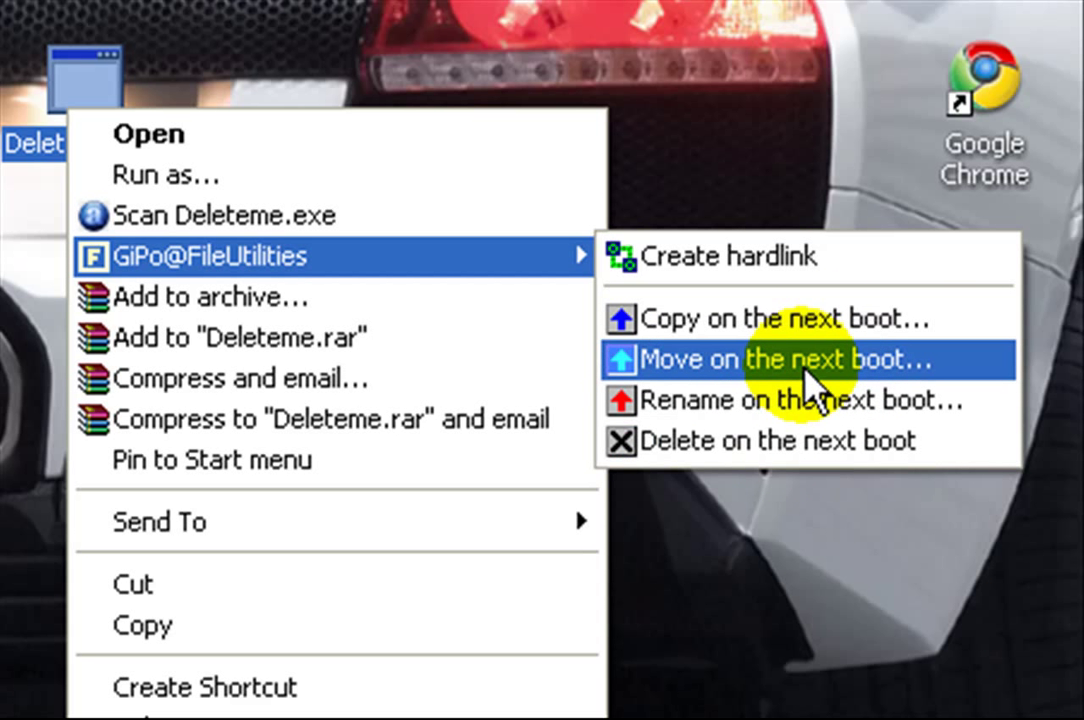
mouse_move(780, 440)
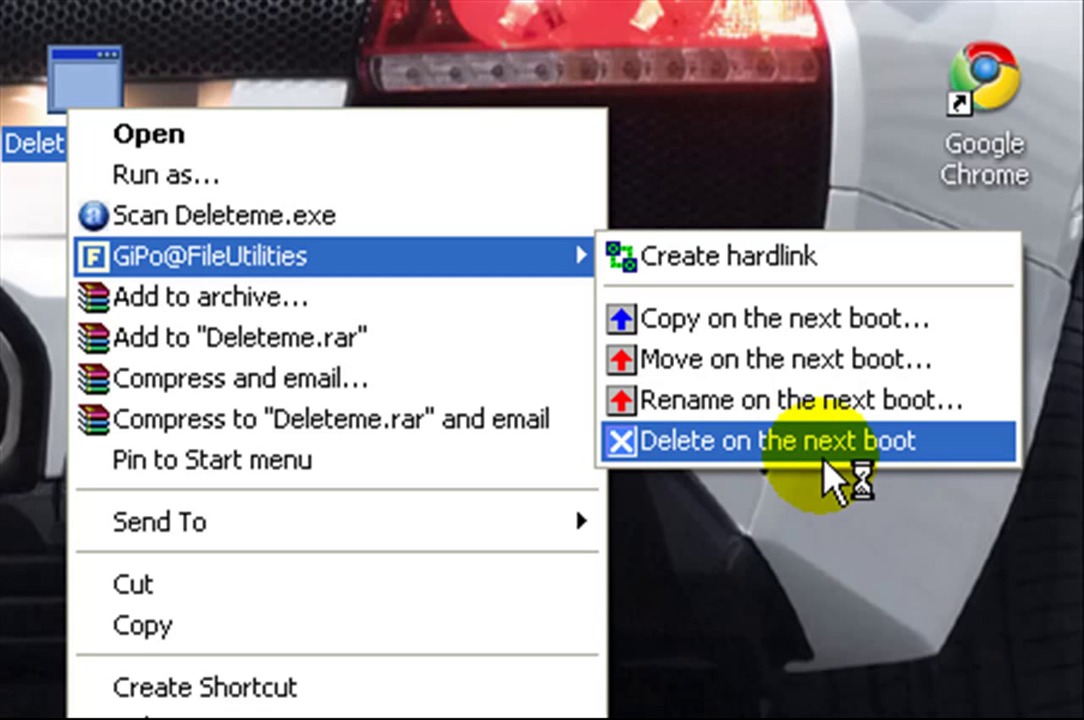
left_click(776, 440)
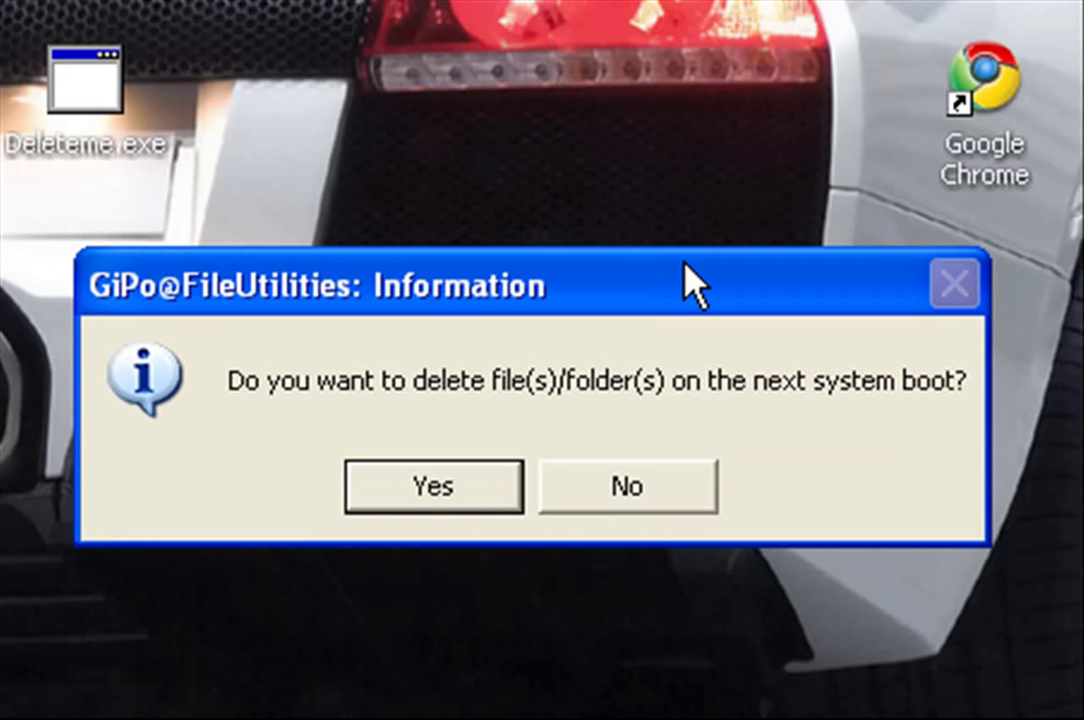
mouse_move(500, 414)
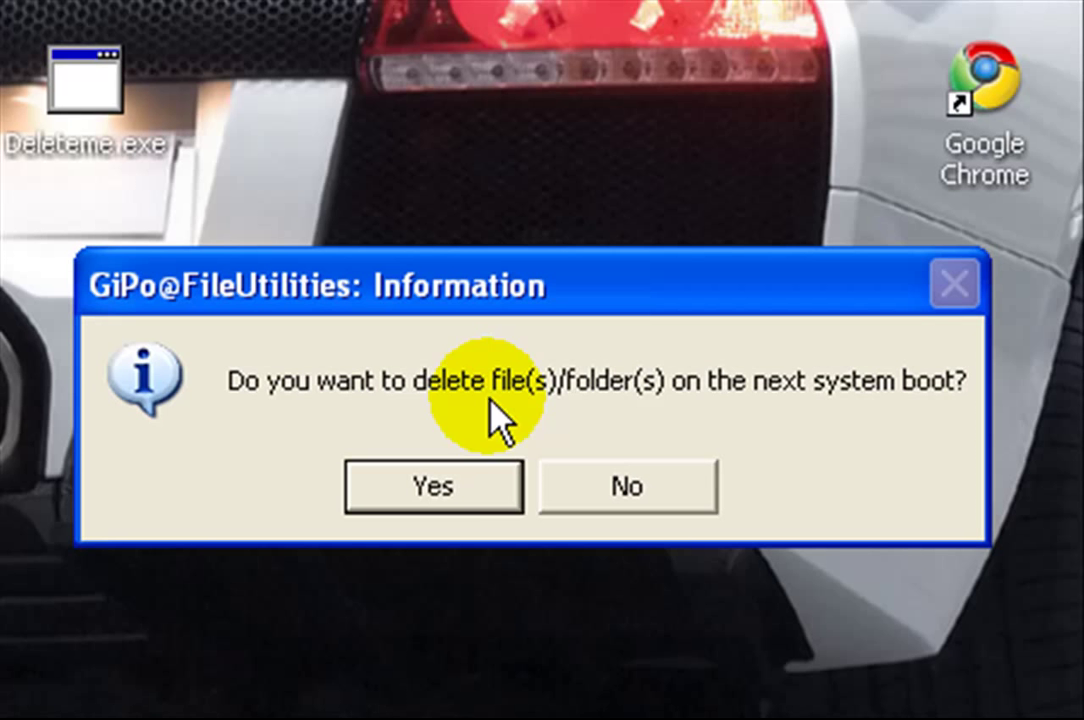
Step: Answer Yes to deleting Deleteme.exe on the next system boot
left_click(434, 488)
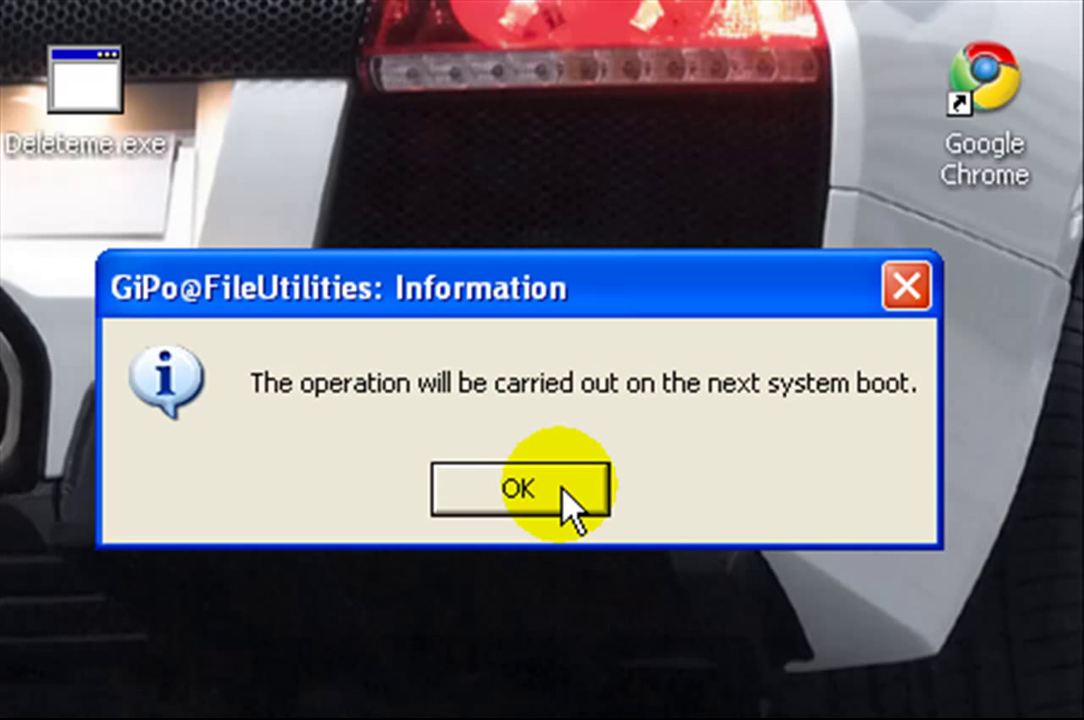
Step: Acknowledge the notice that the deletion will be carried out on next boot
left_click(516, 488)
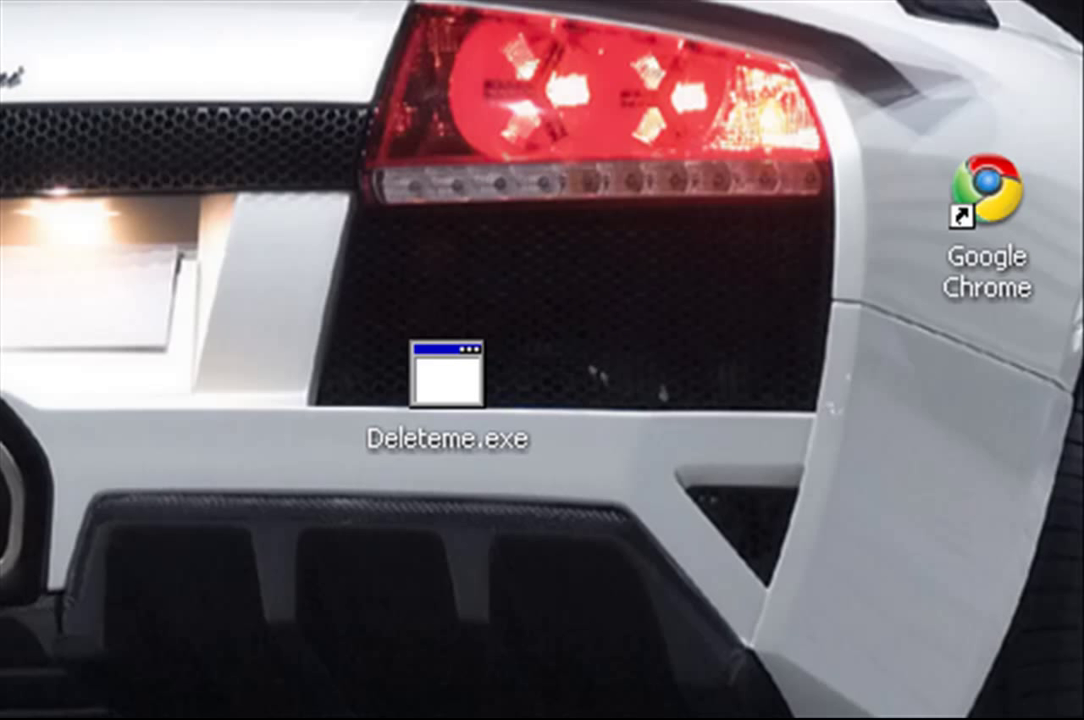
mouse_move(24, 96)
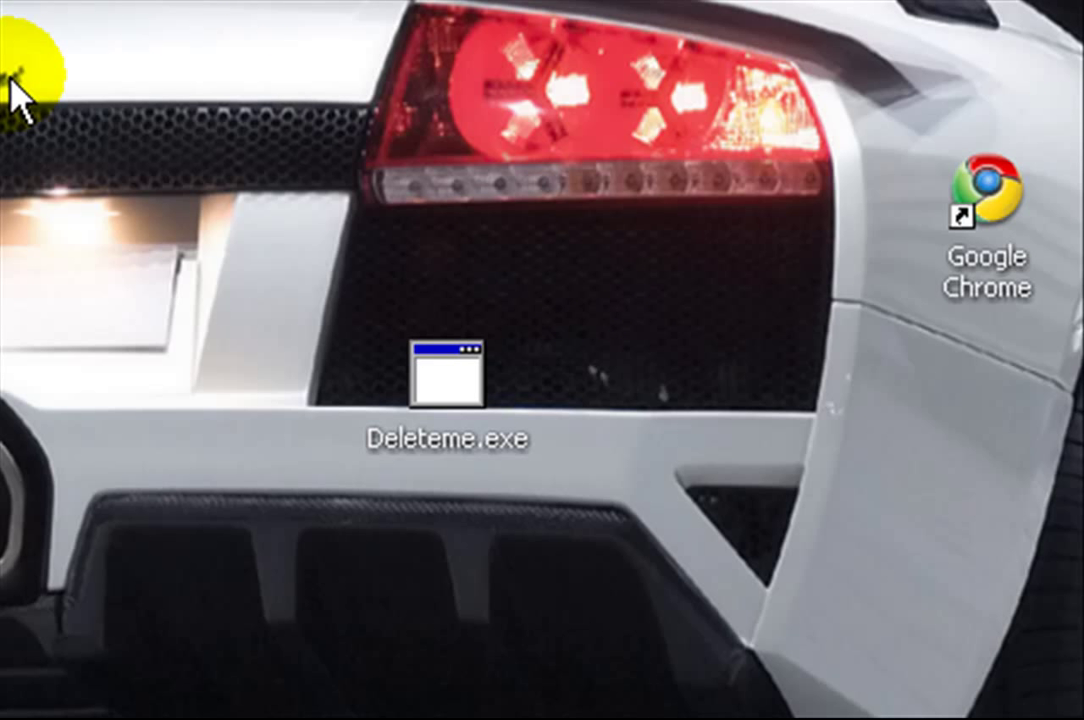
mouse_move(18, 90)
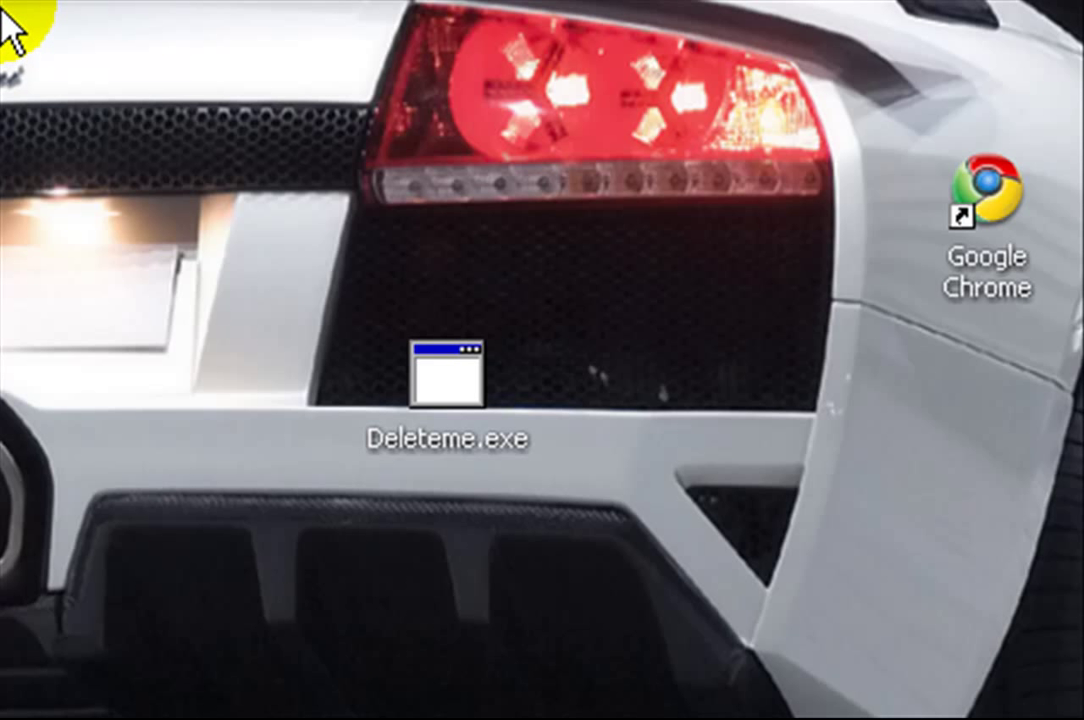